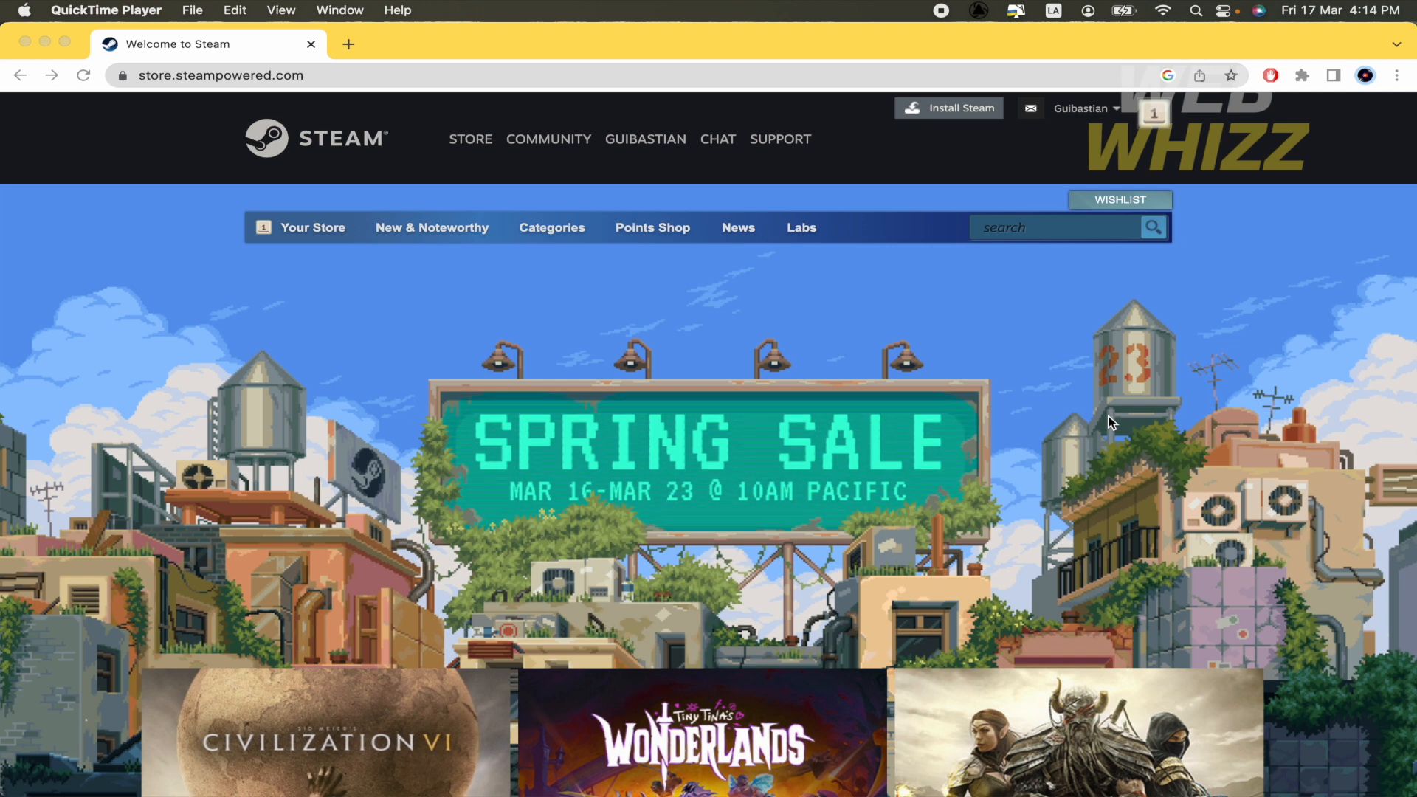
mouse_move(262, 115)
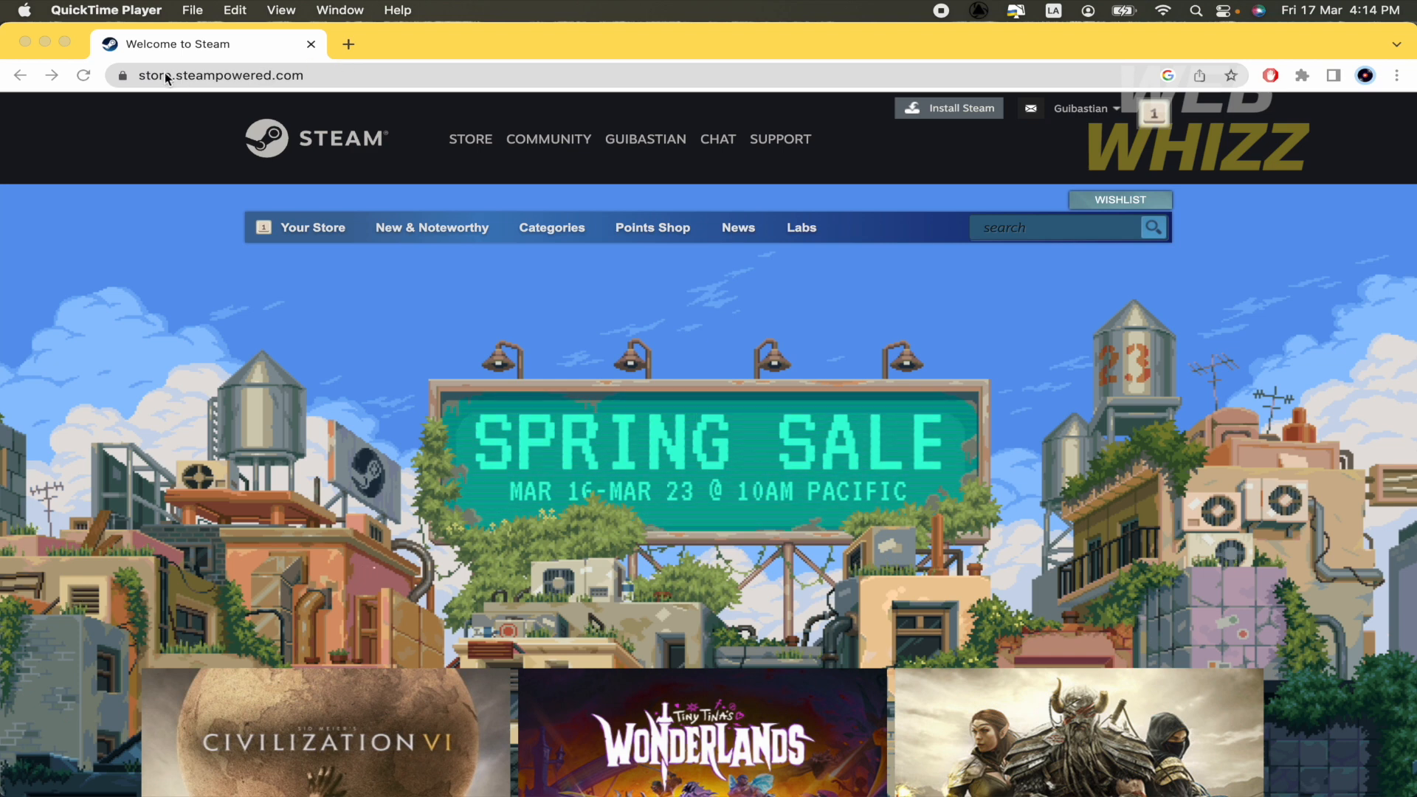
mouse_move(269, 429)
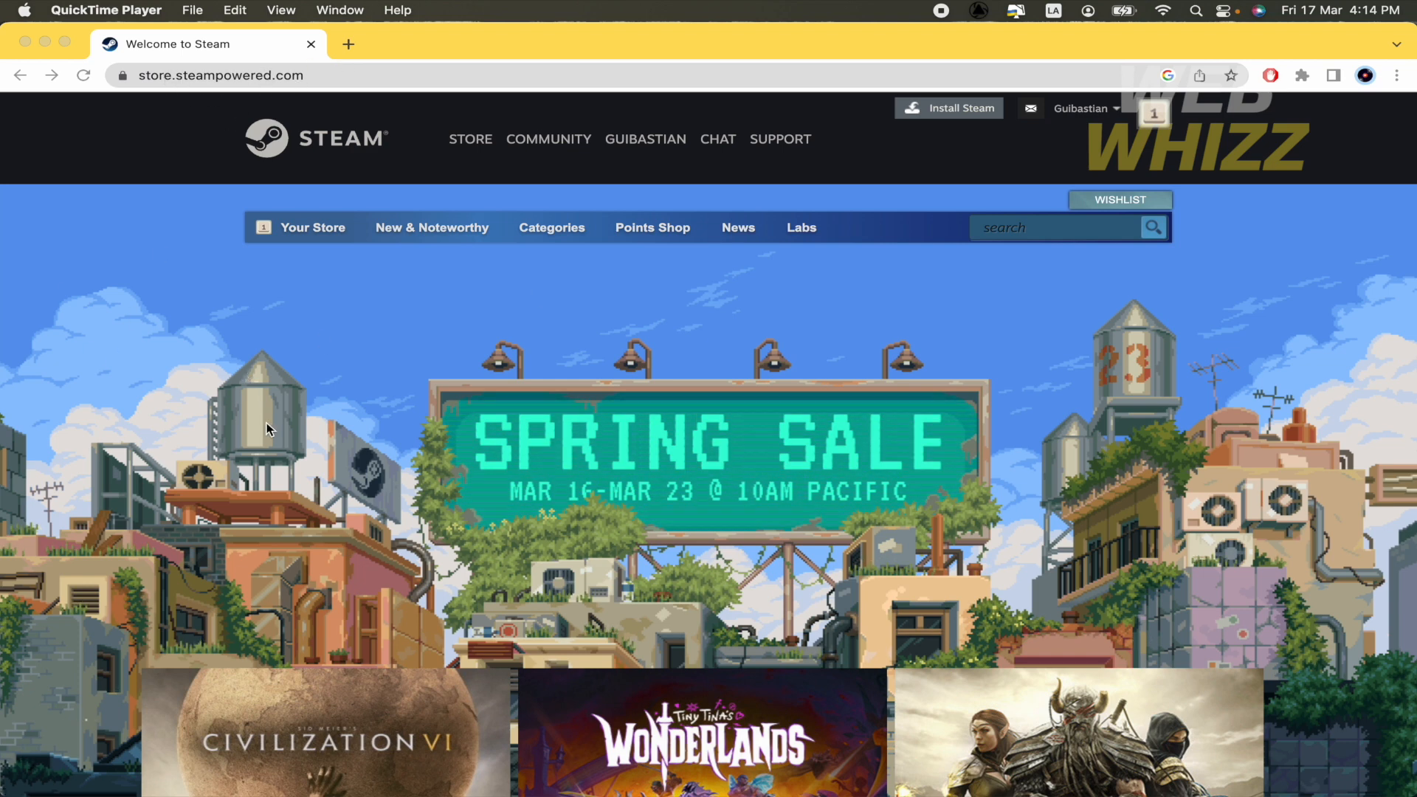
mouse_move(673, 367)
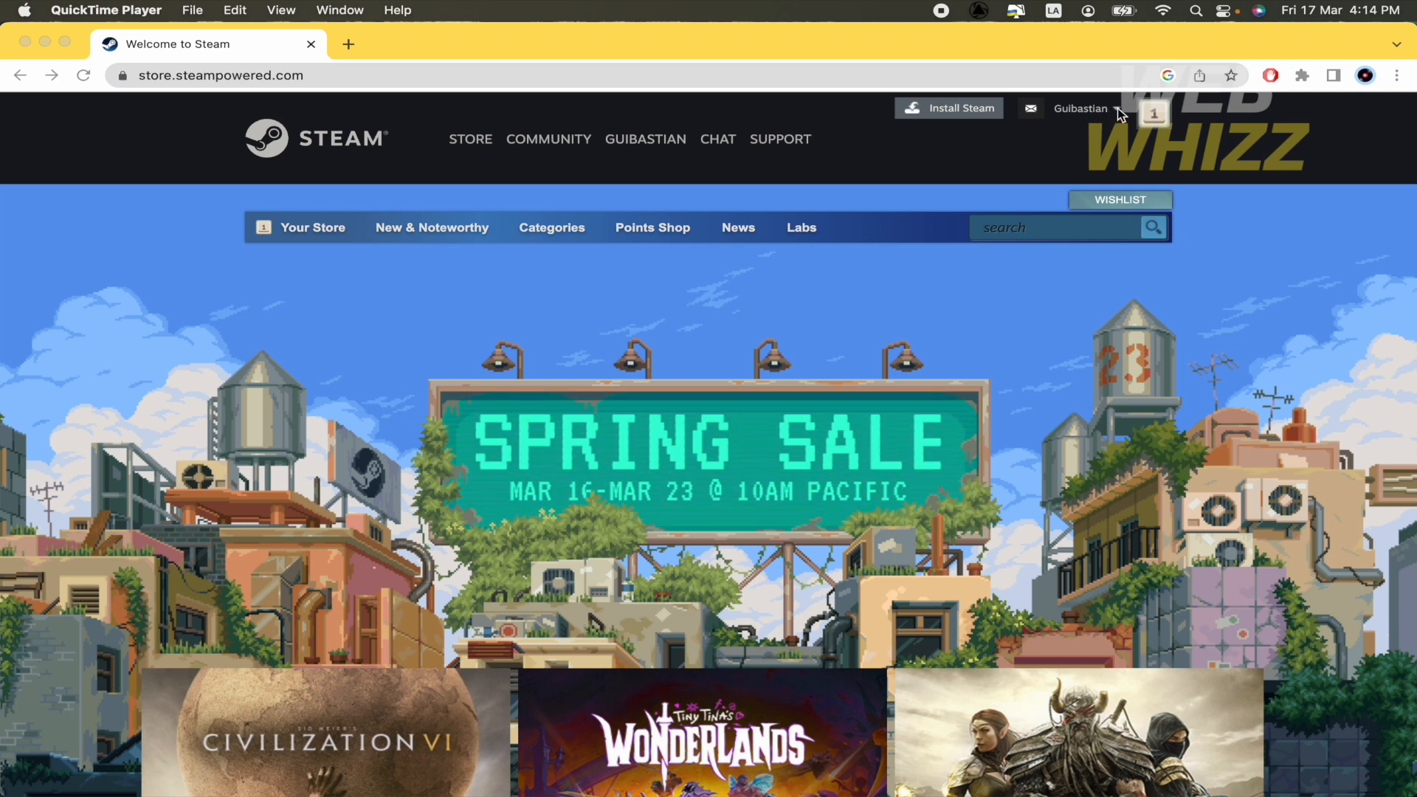
- Open Account details from the account name dropdown at the top right
click(1120, 109)
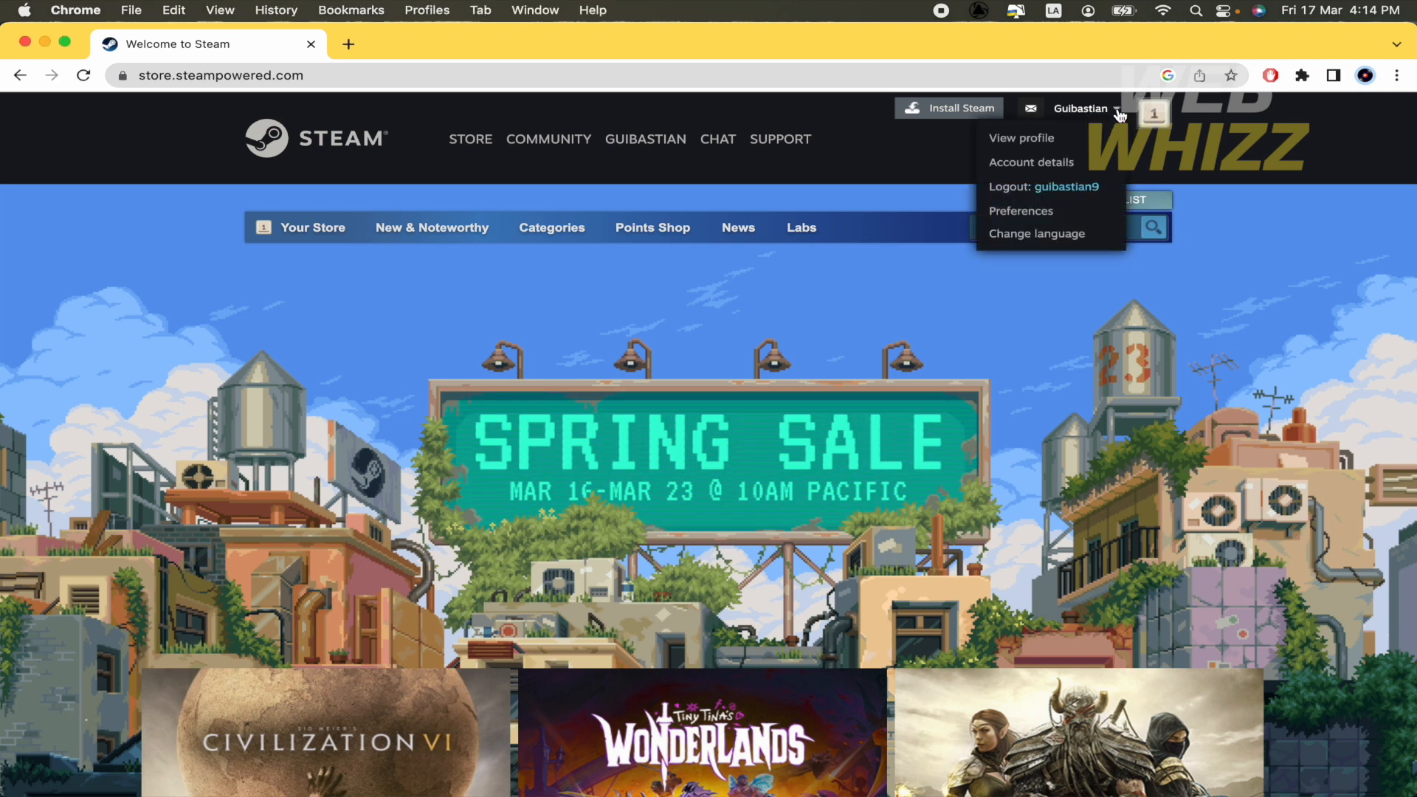
mouse_move(1031, 162)
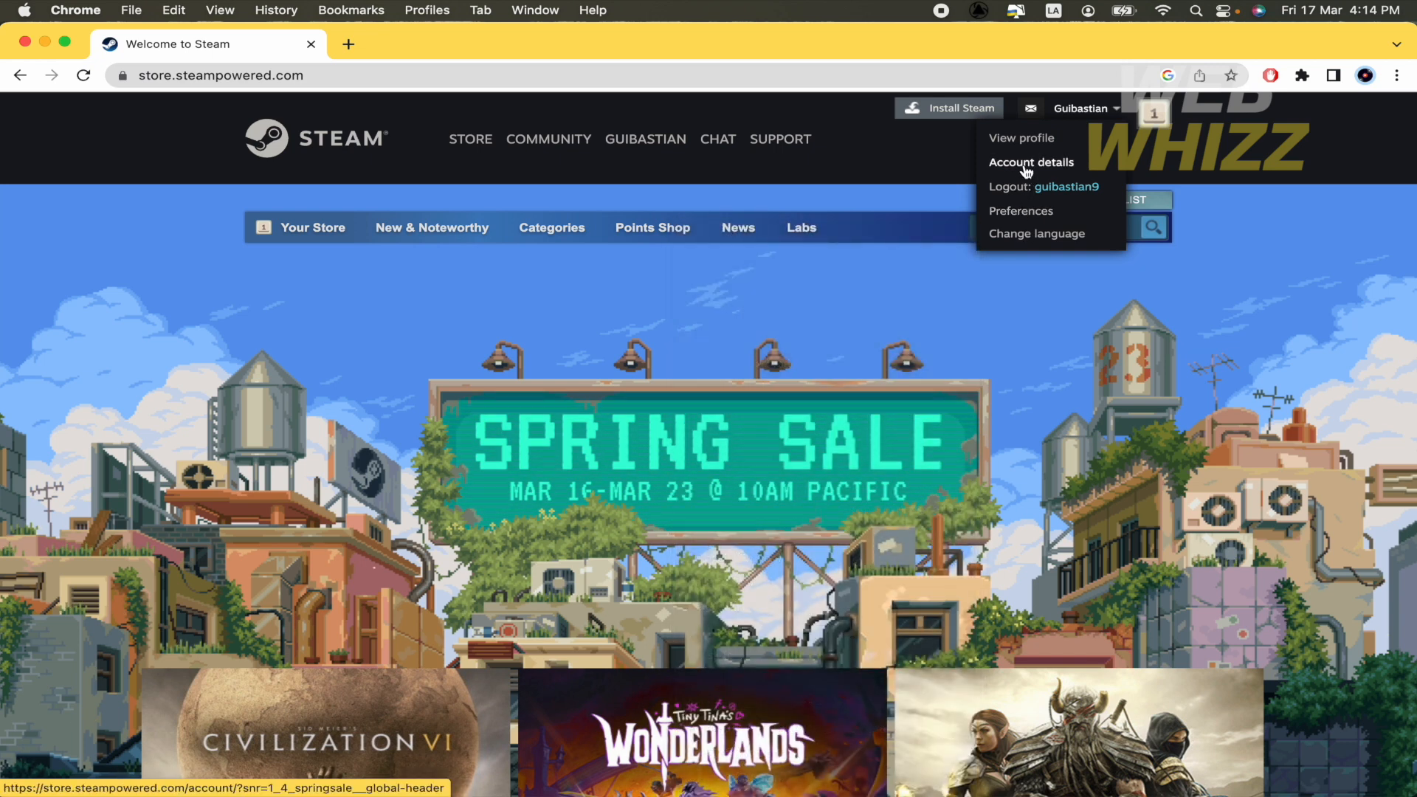
click(1031, 162)
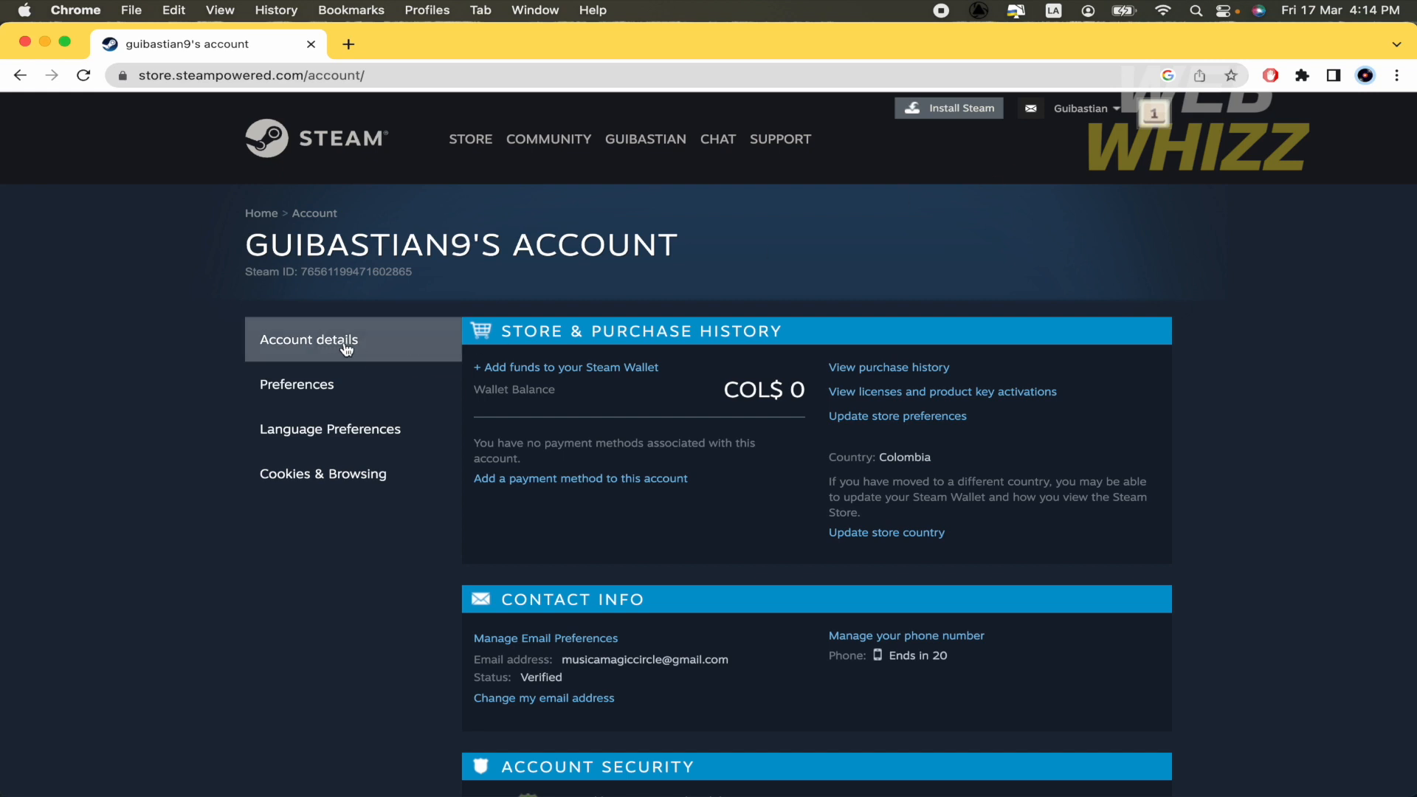
- Scroll to Contact Info and choose Manage your phone number for the number ending in 20
scroll(down, 3)
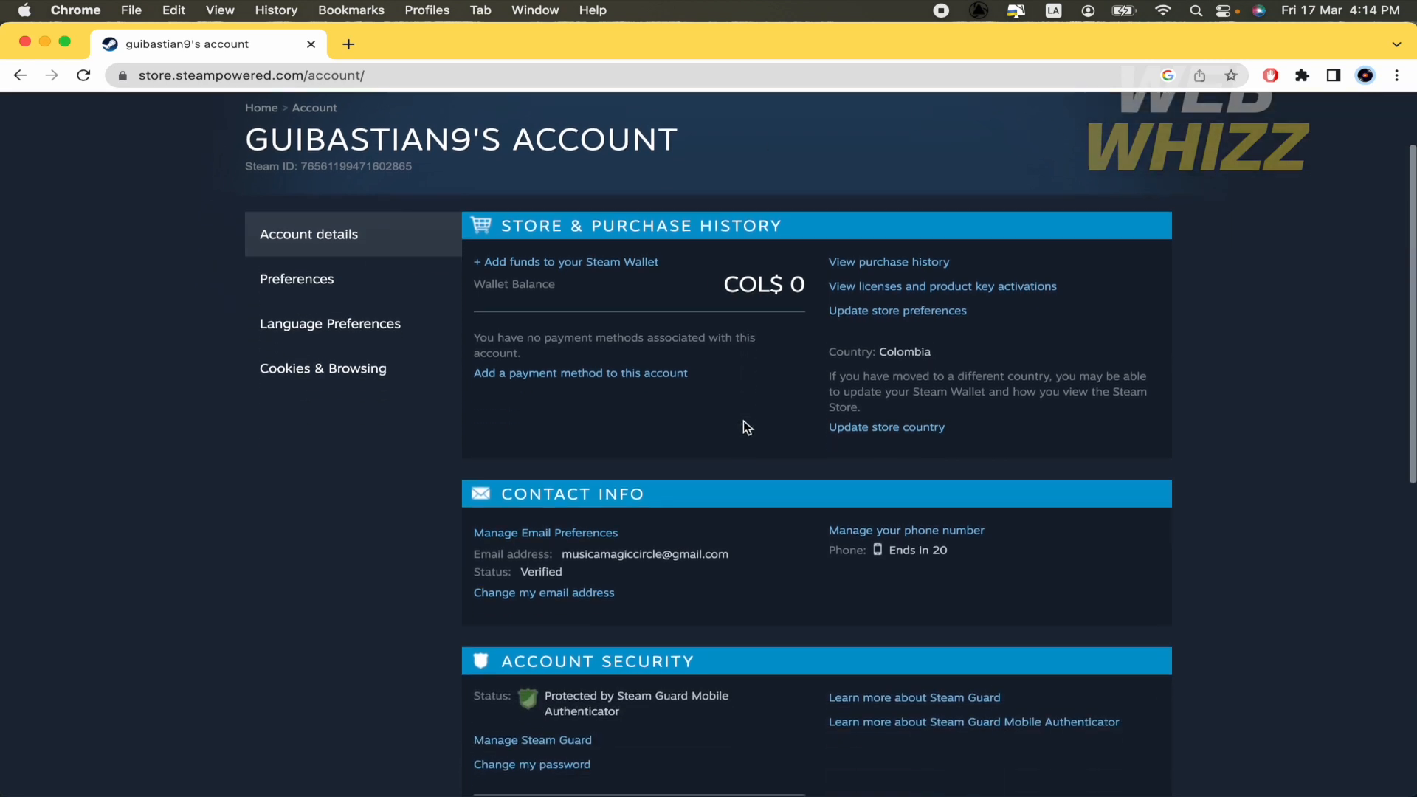
scroll(down, 3)
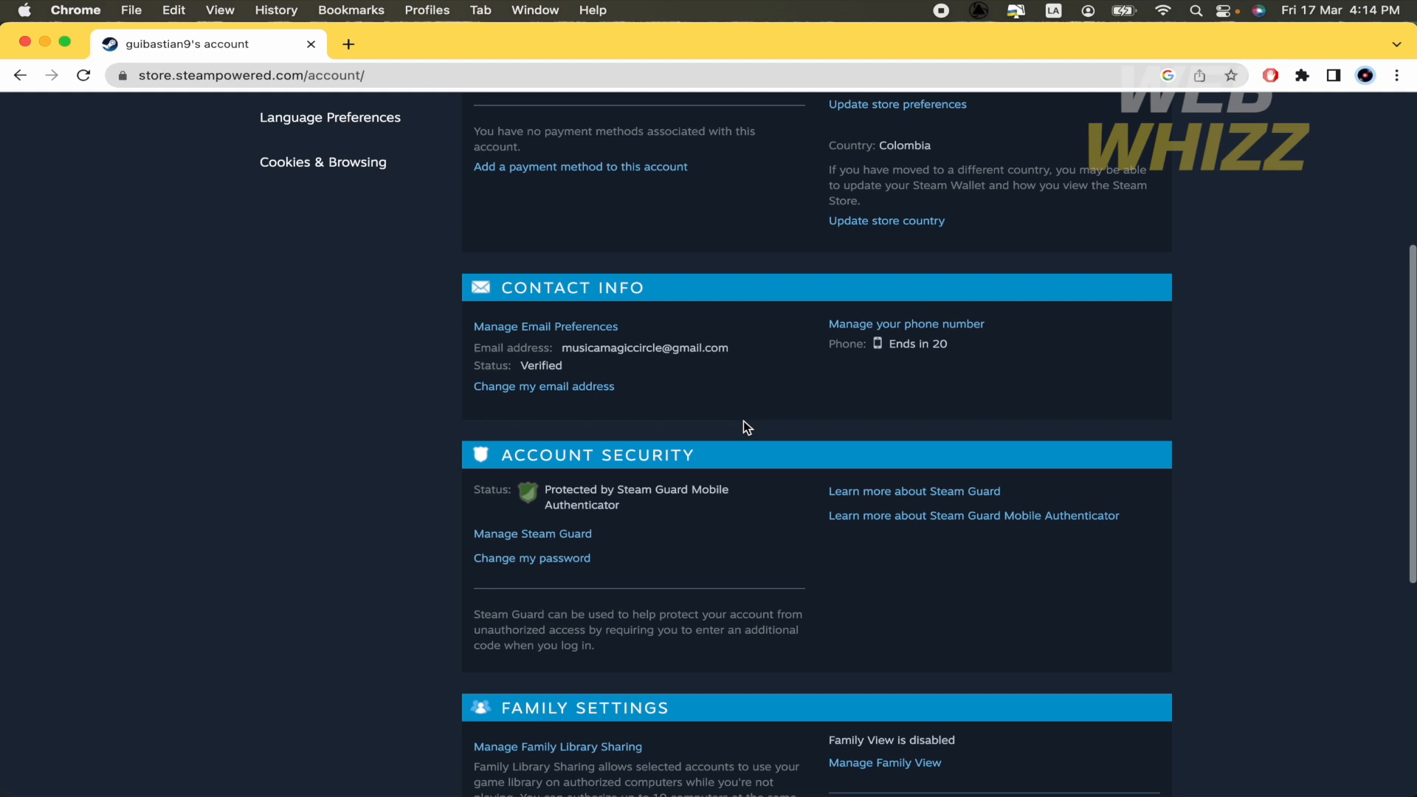
scroll(down, 3)
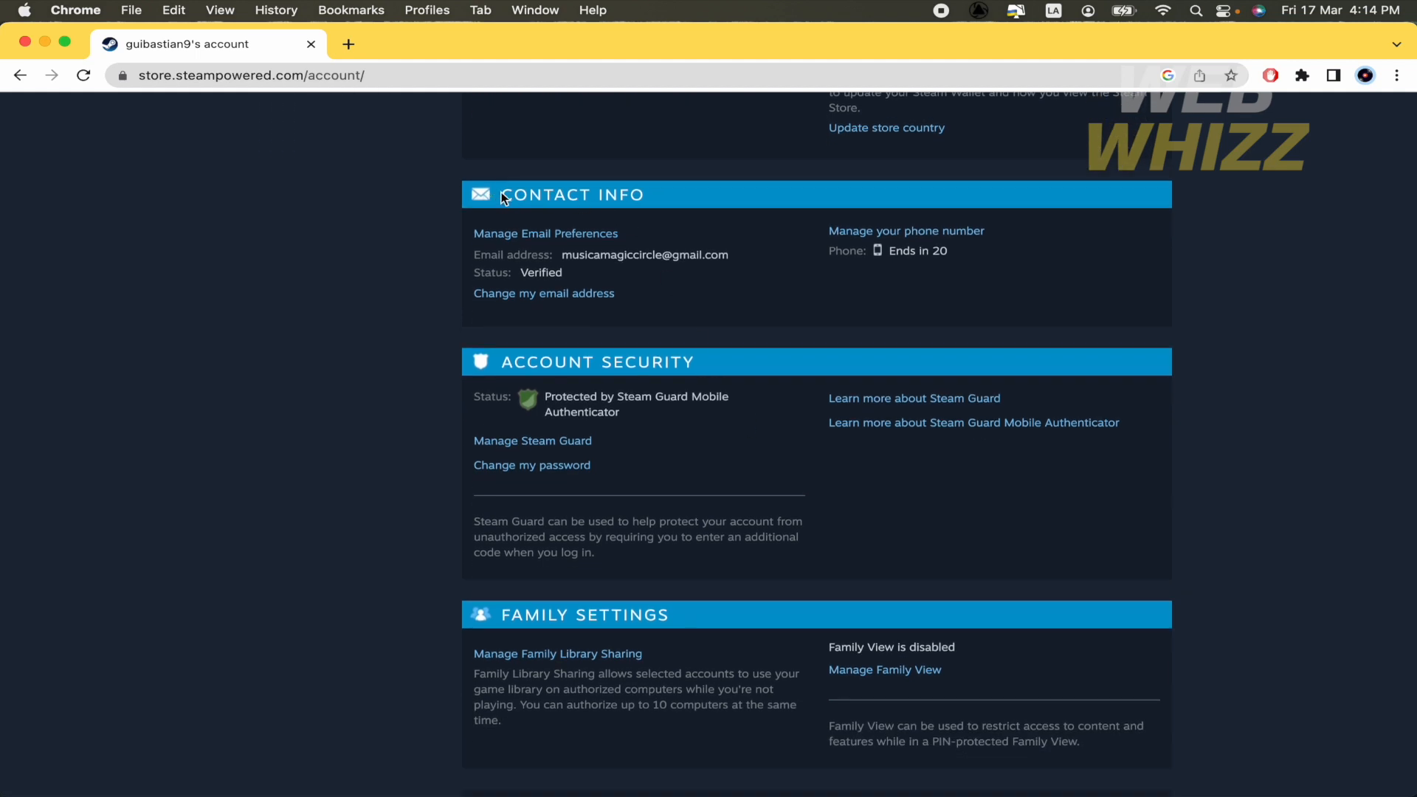
mouse_move(551, 242)
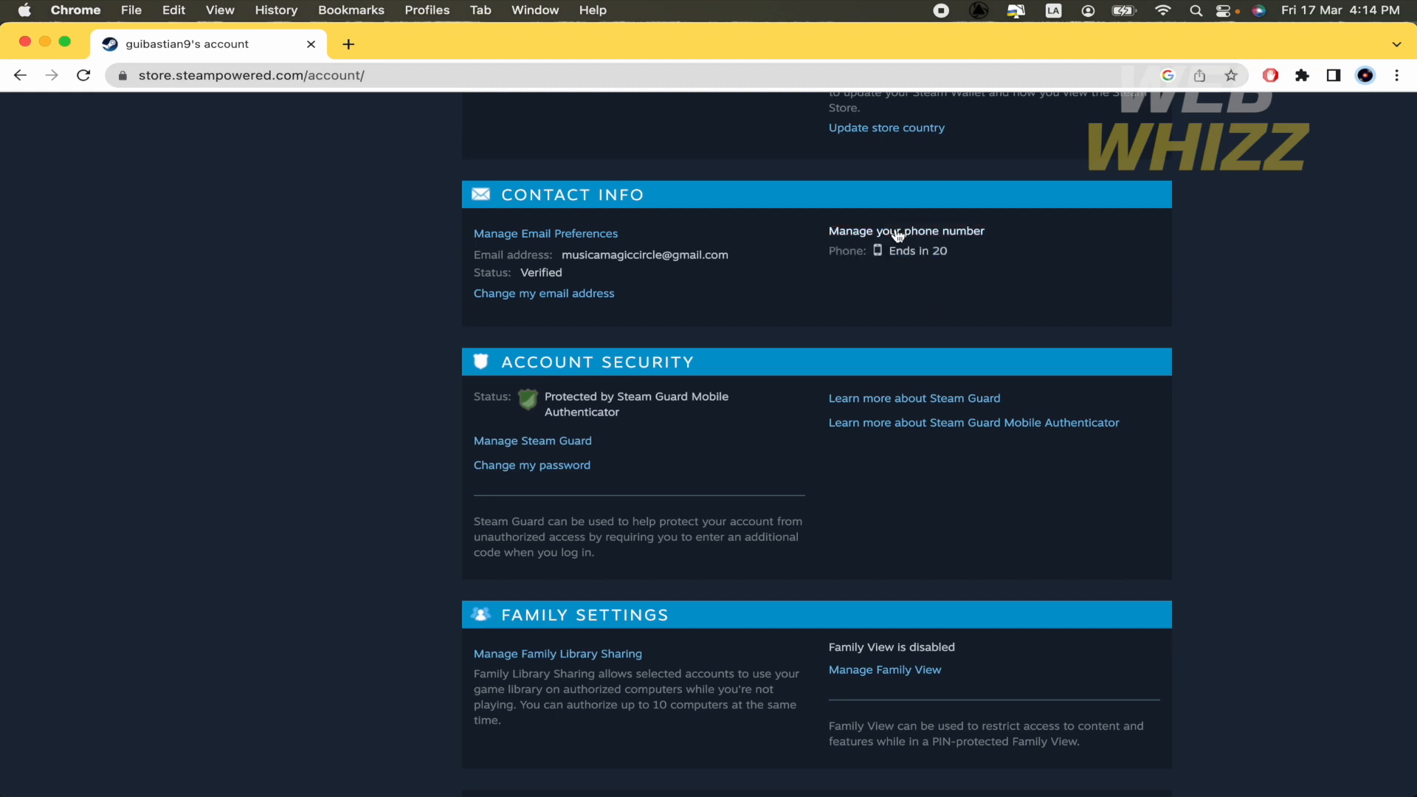
mouse_move(906, 231)
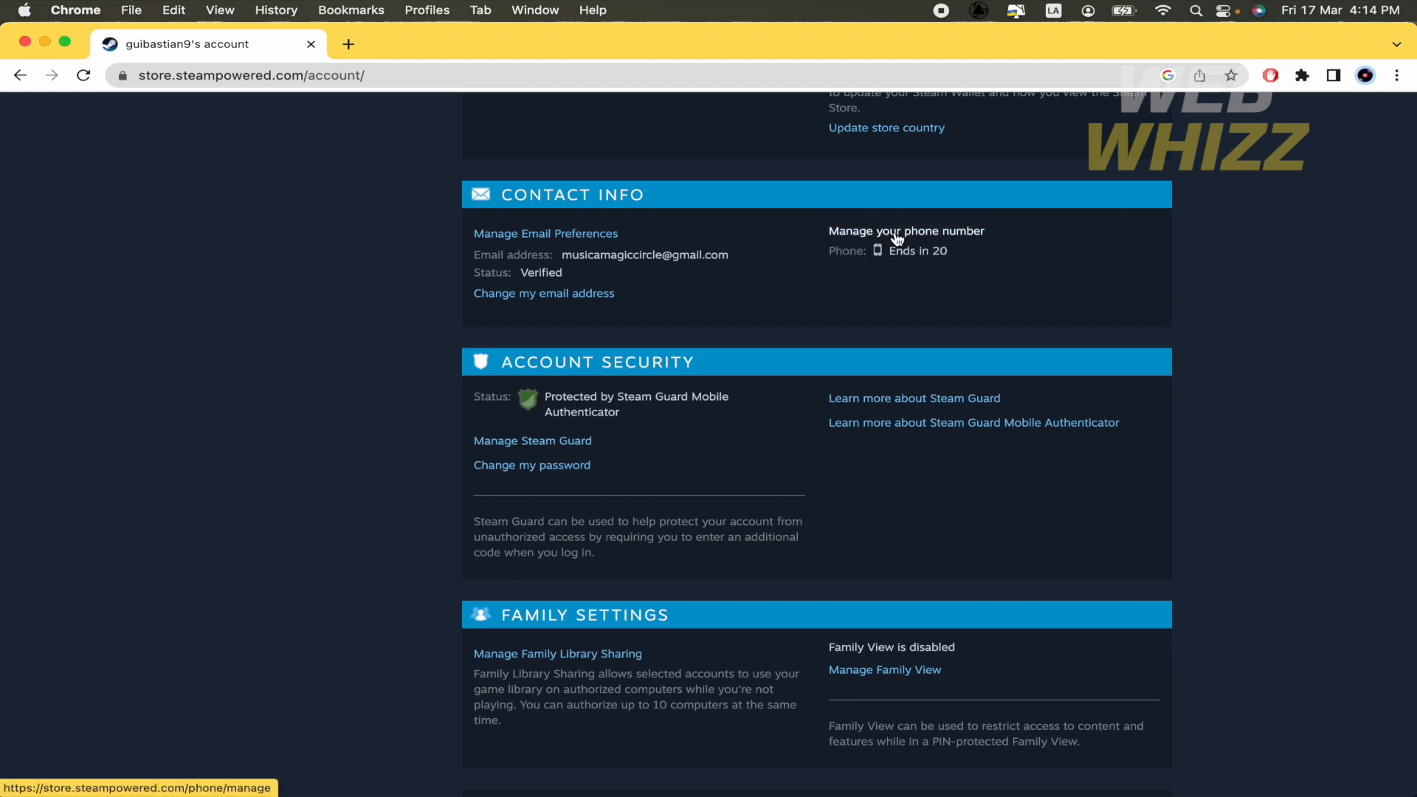
click(905, 230)
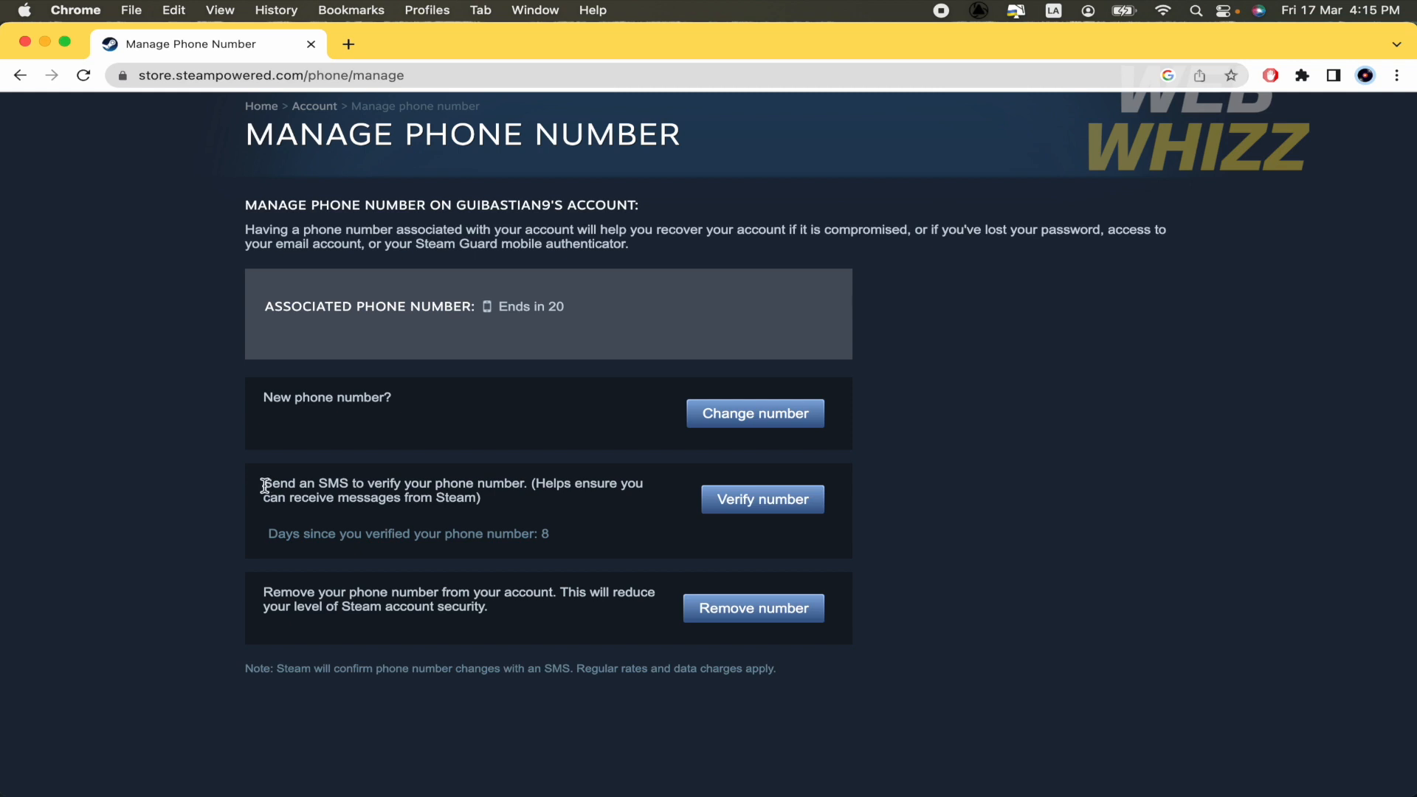
mouse_move(761, 499)
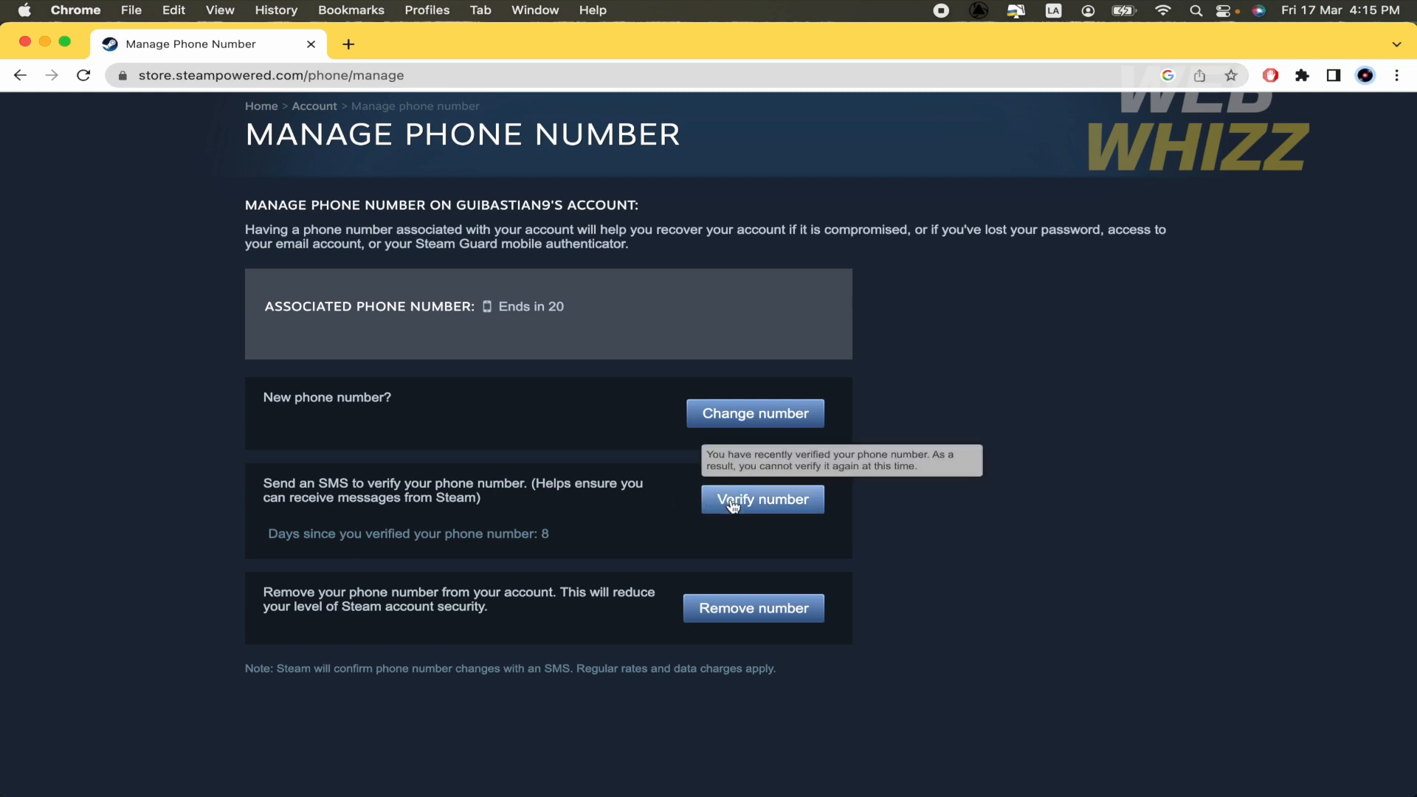
- Check the Verify number option, which reports the number was verified 8 days ago
drag(278, 482, 482, 498)
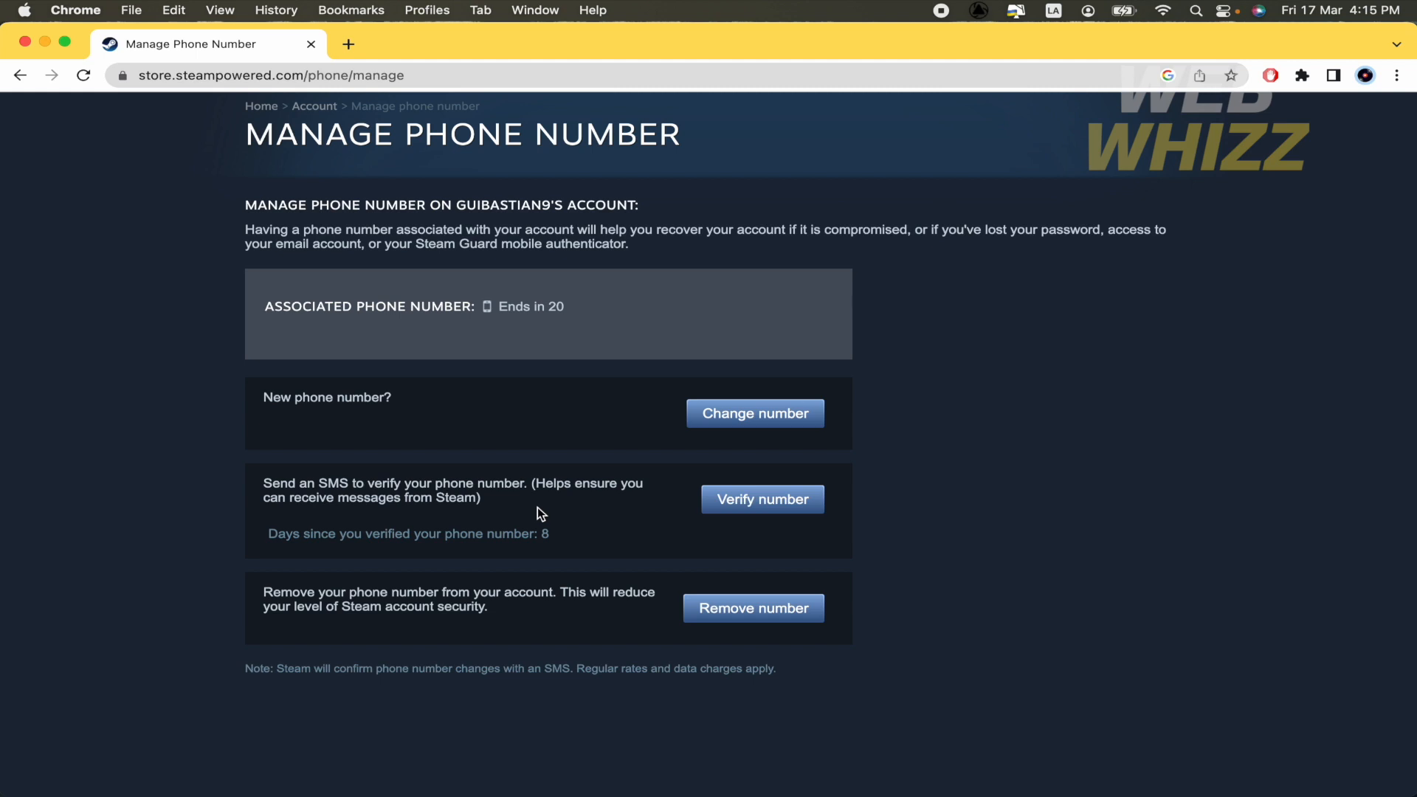
mouse_move(612, 497)
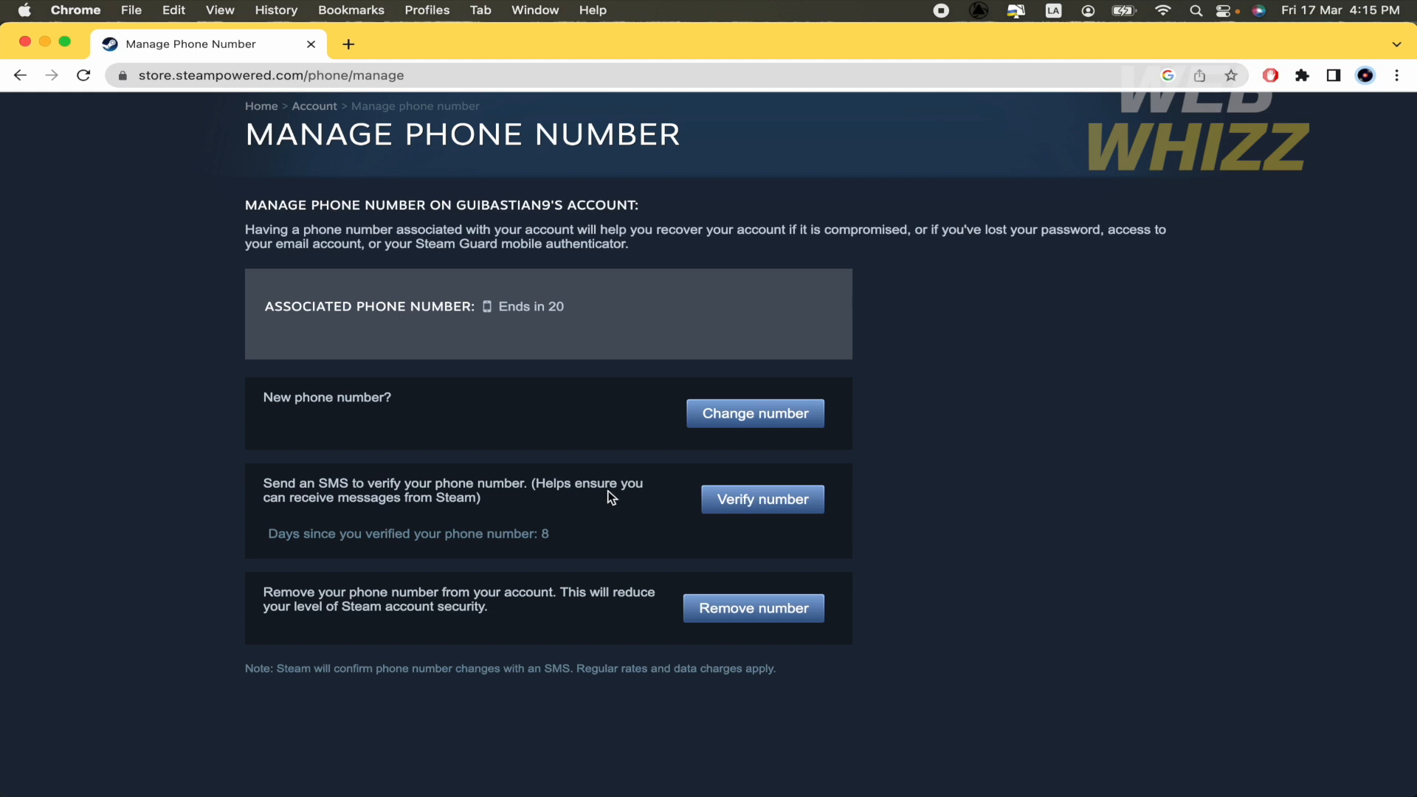
mouse_move(442, 517)
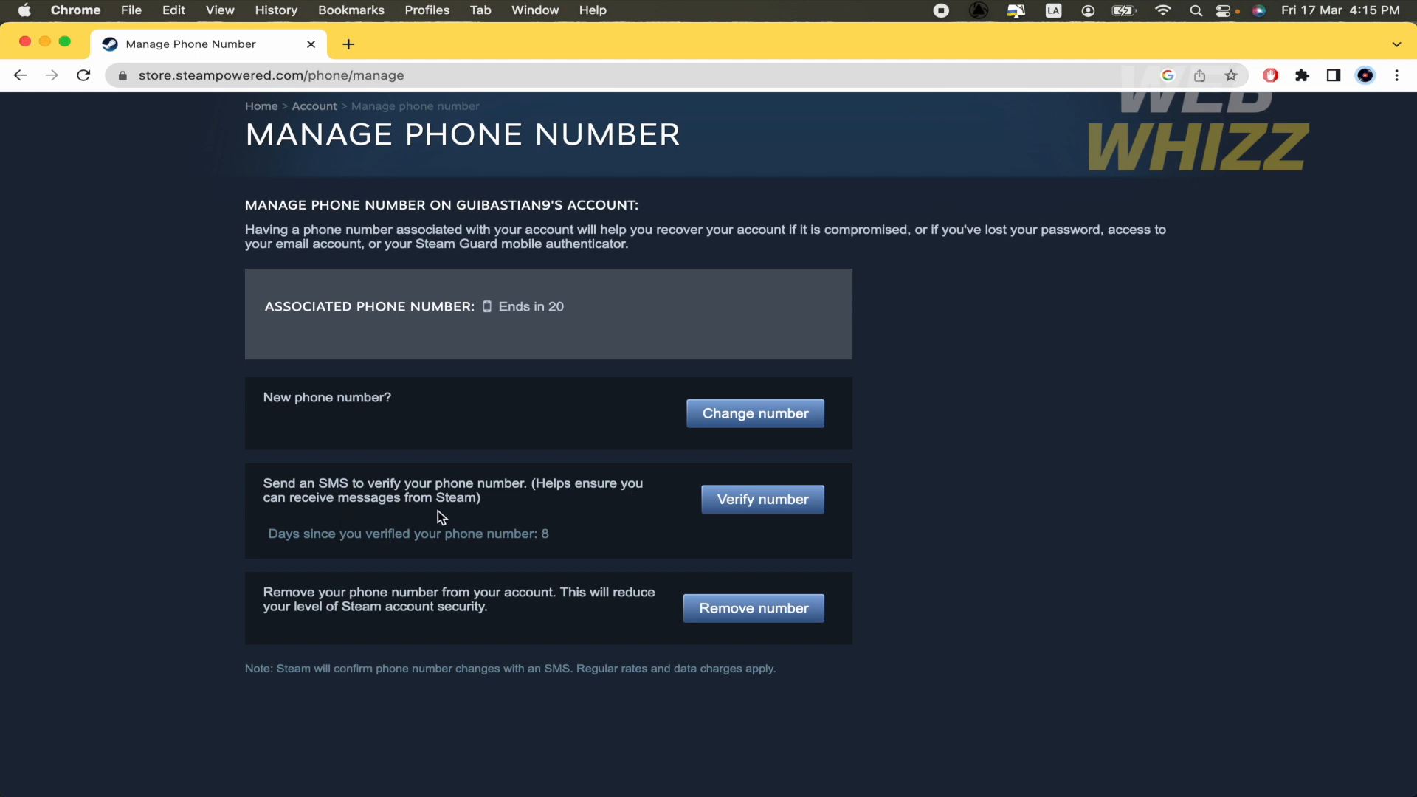
mouse_move(506, 518)
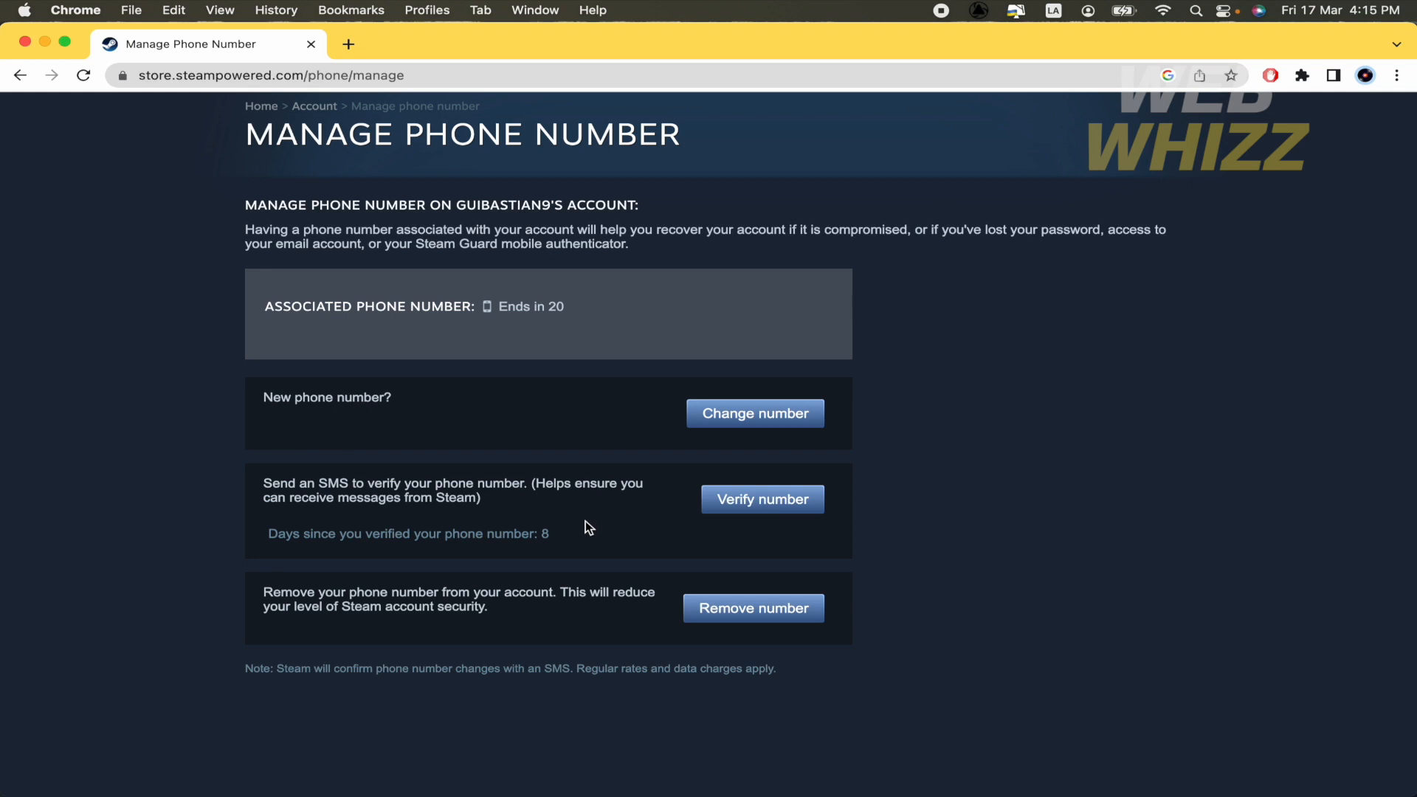
scroll(down, 3)
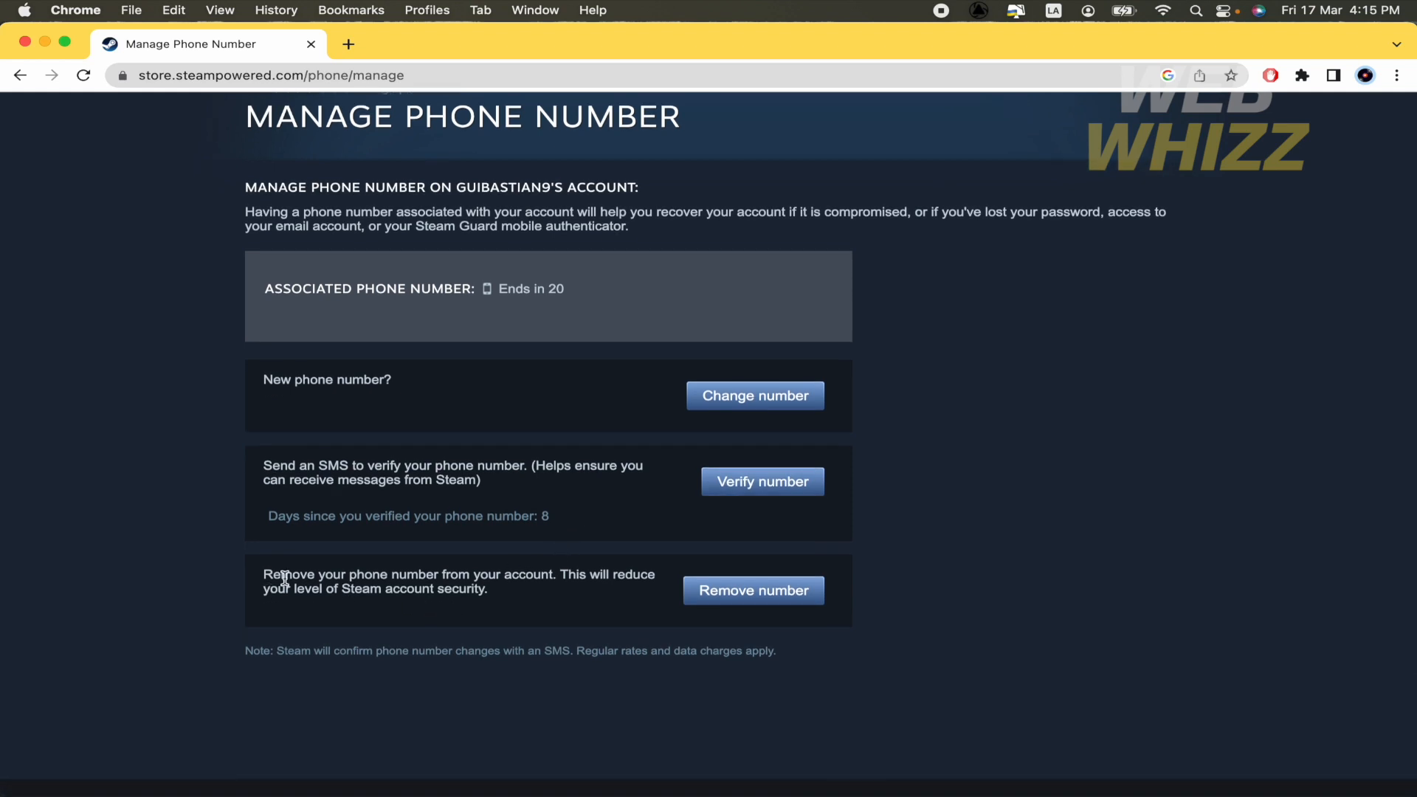
mouse_move(539, 589)
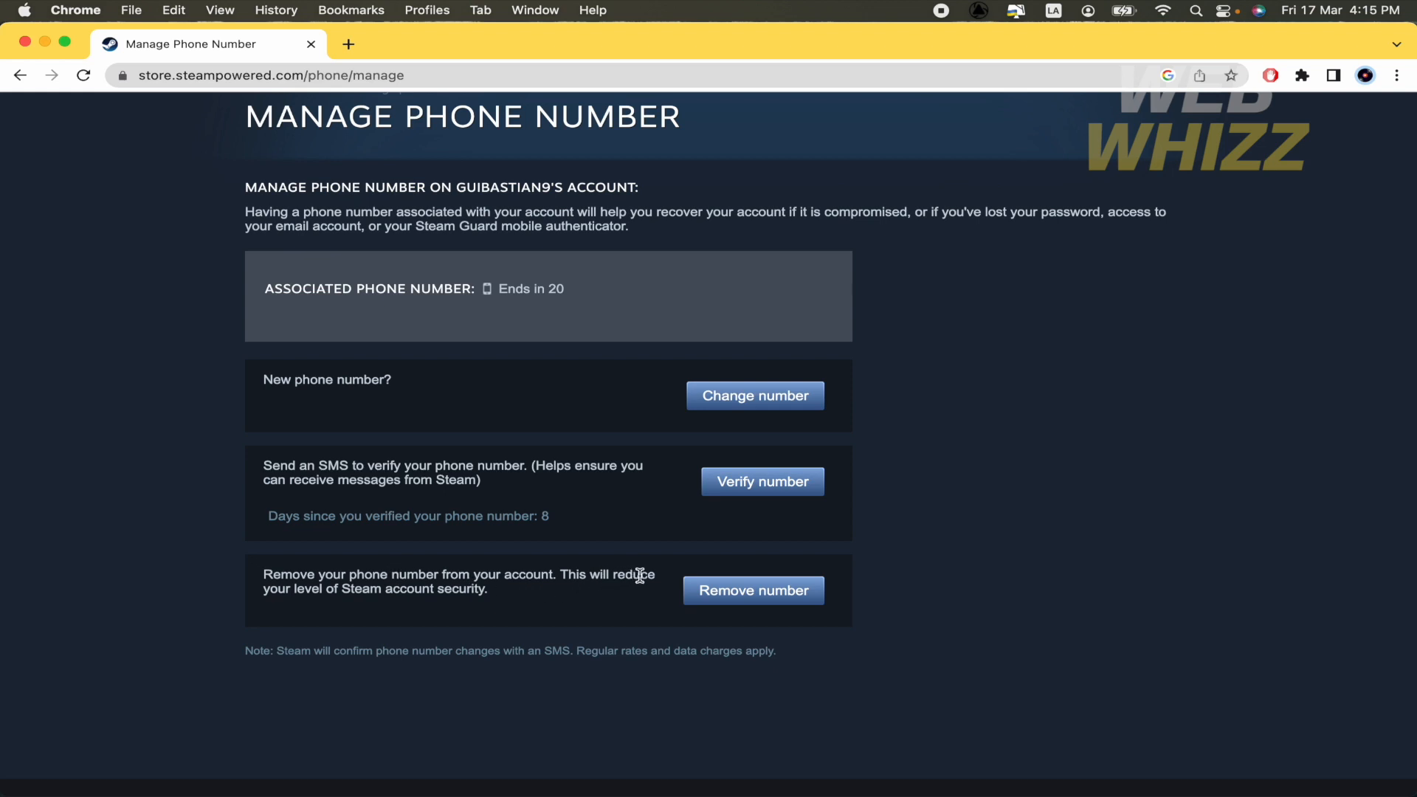
mouse_move(378, 608)
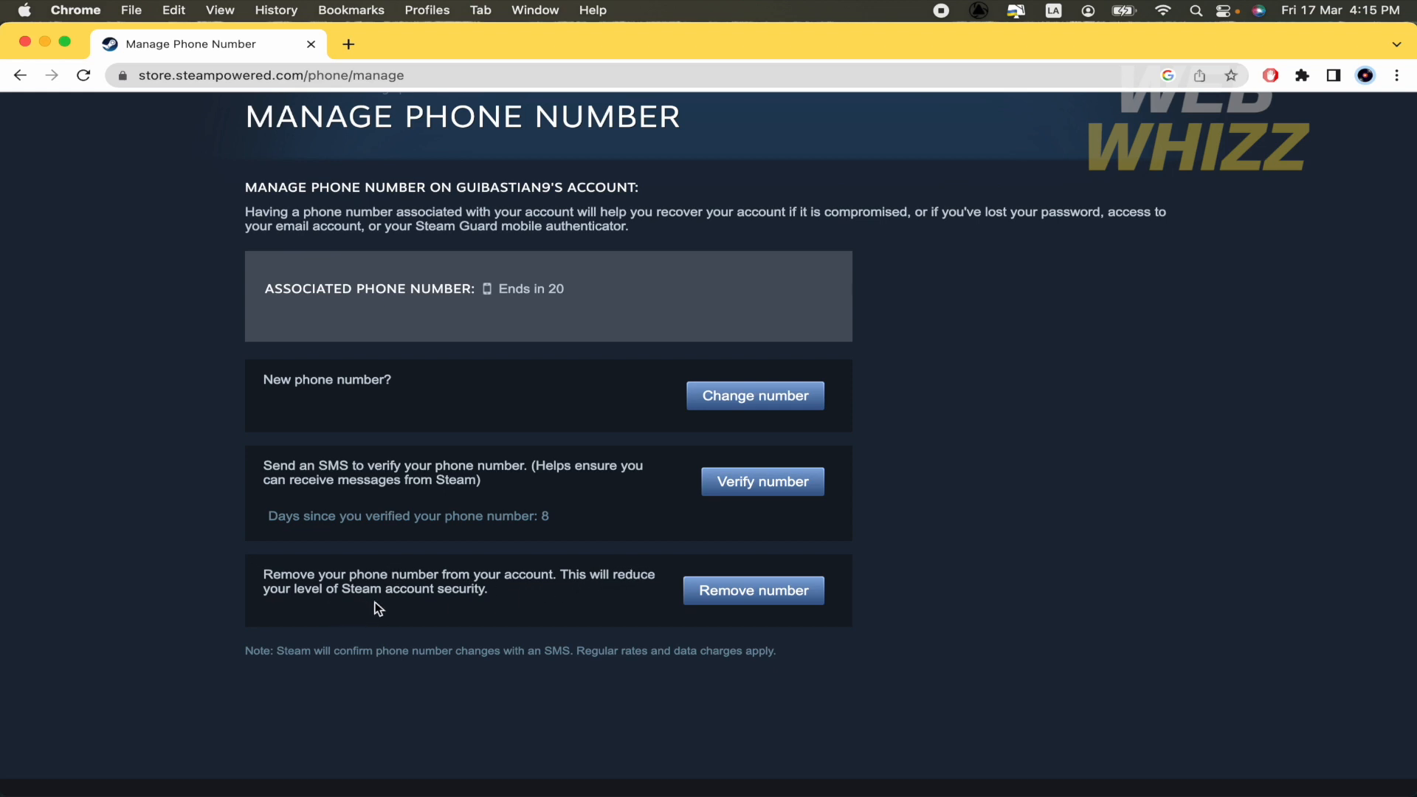
mouse_move(577, 603)
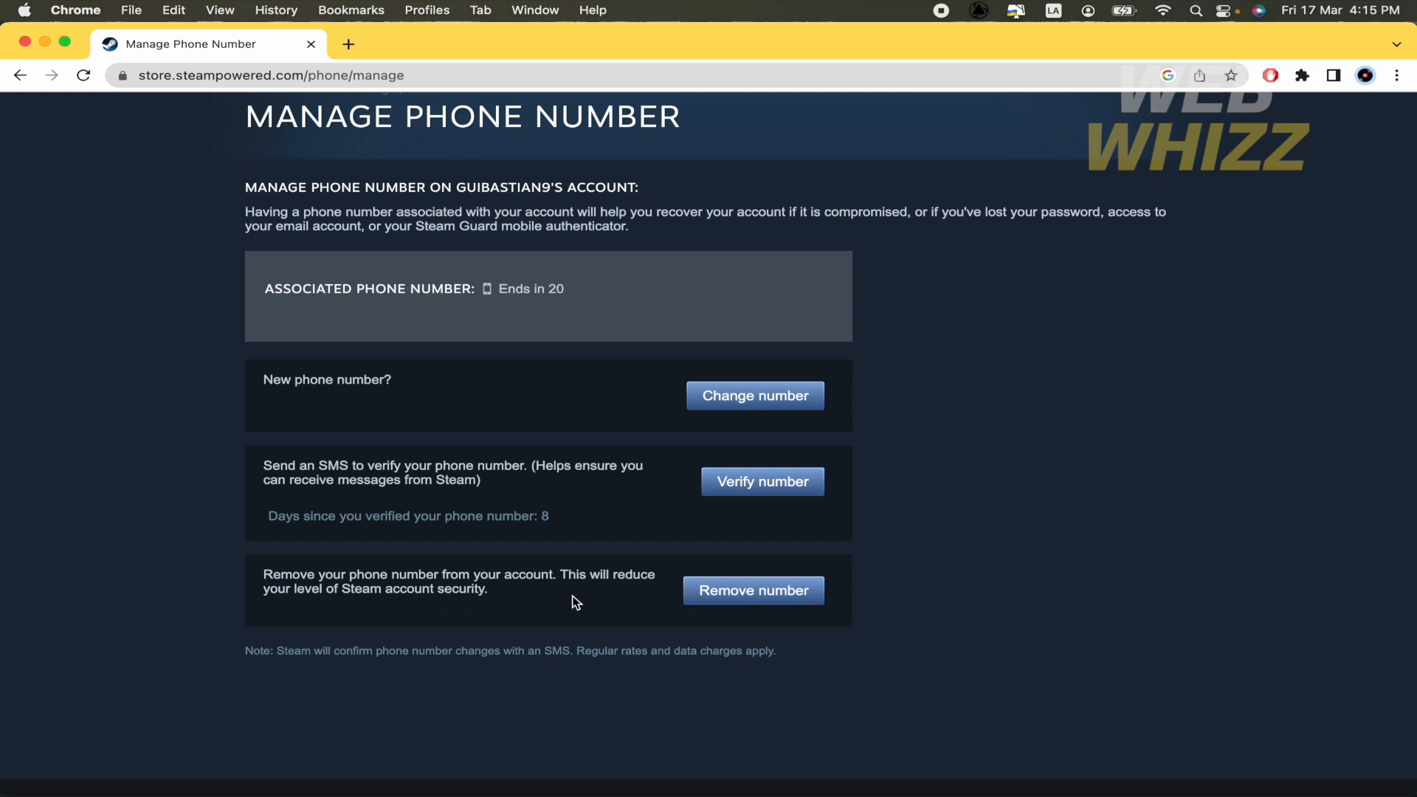